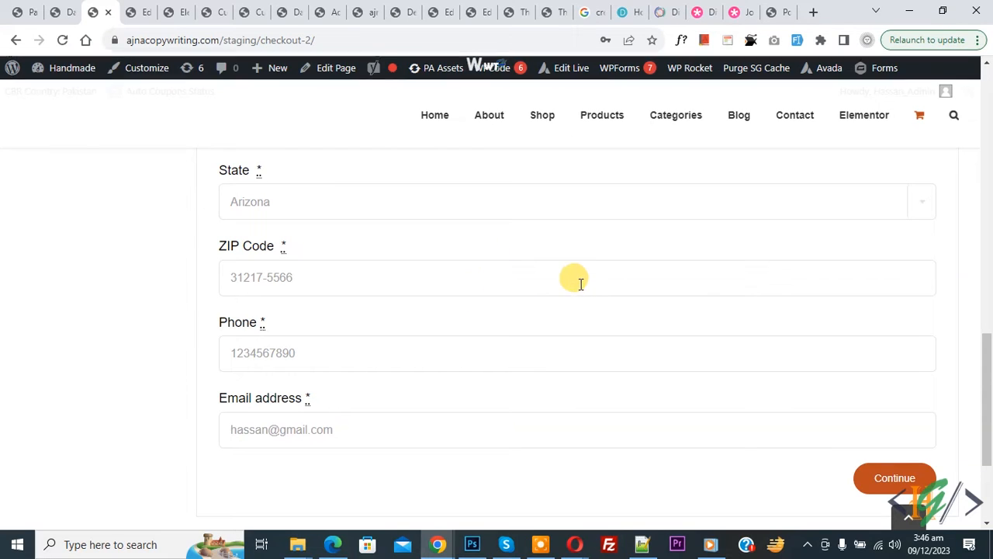
{"action": "mouse_move", "coordinate": [504, 321]}
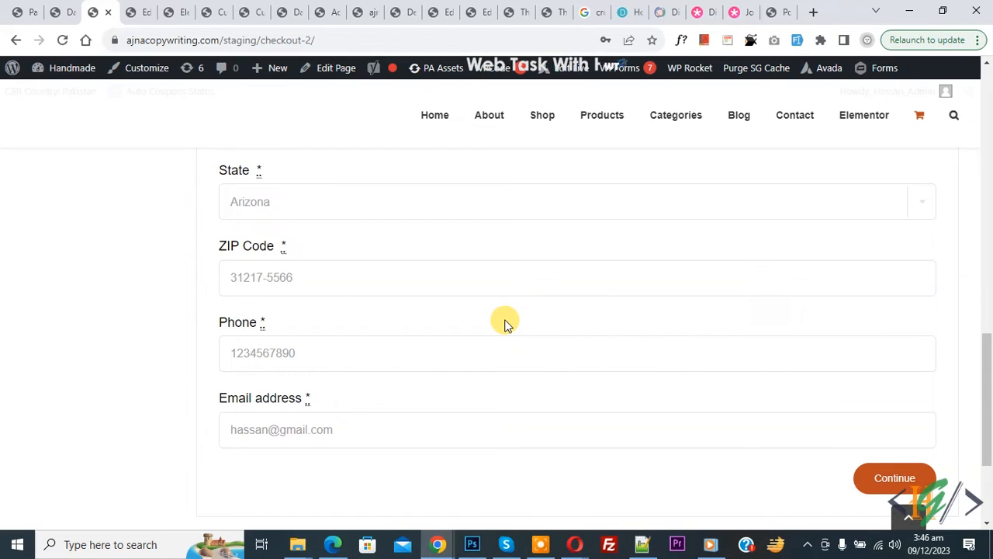
{"action": "mouse_move", "coordinate": [441, 292]}
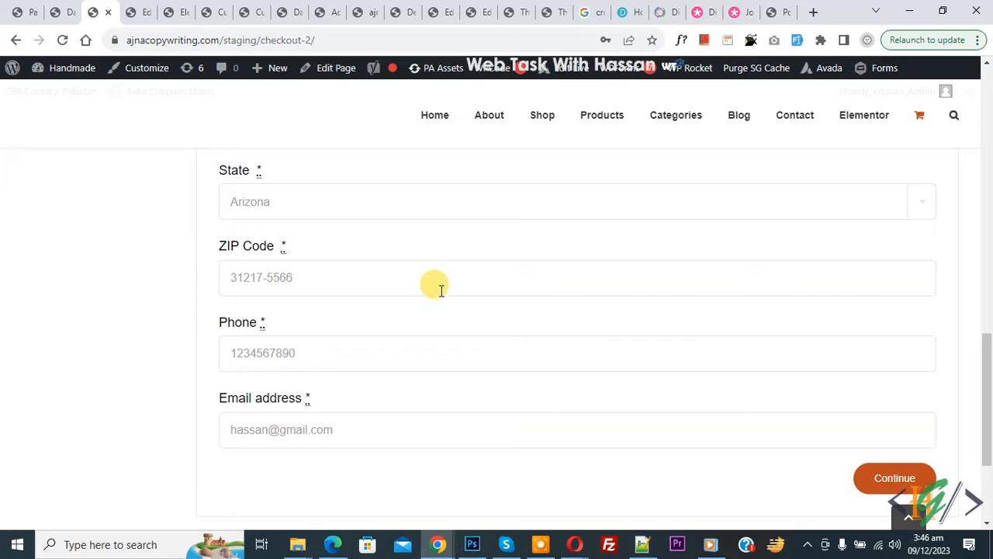
{"action": "mouse_move", "coordinate": [449, 303]}
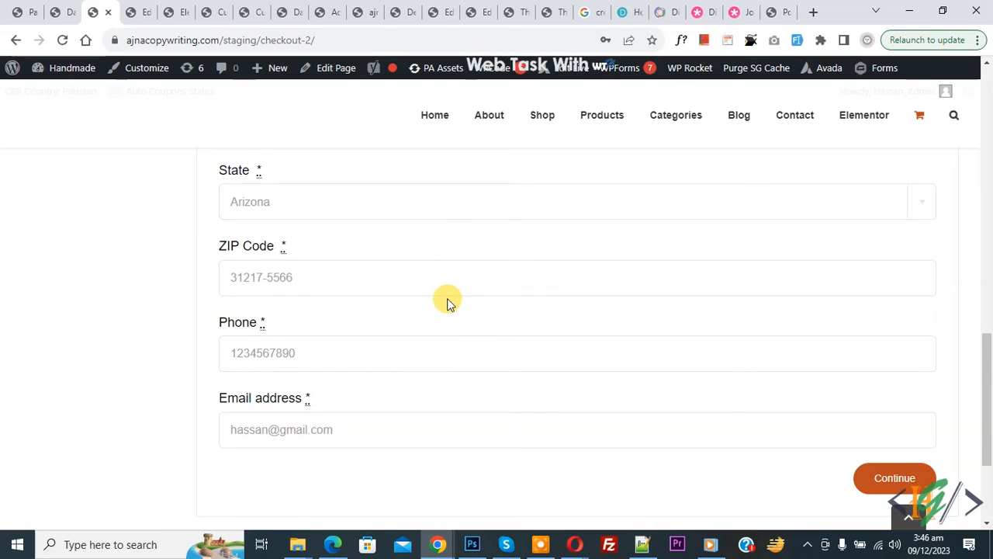
{"action": "mouse_move", "coordinate": [251, 324]}
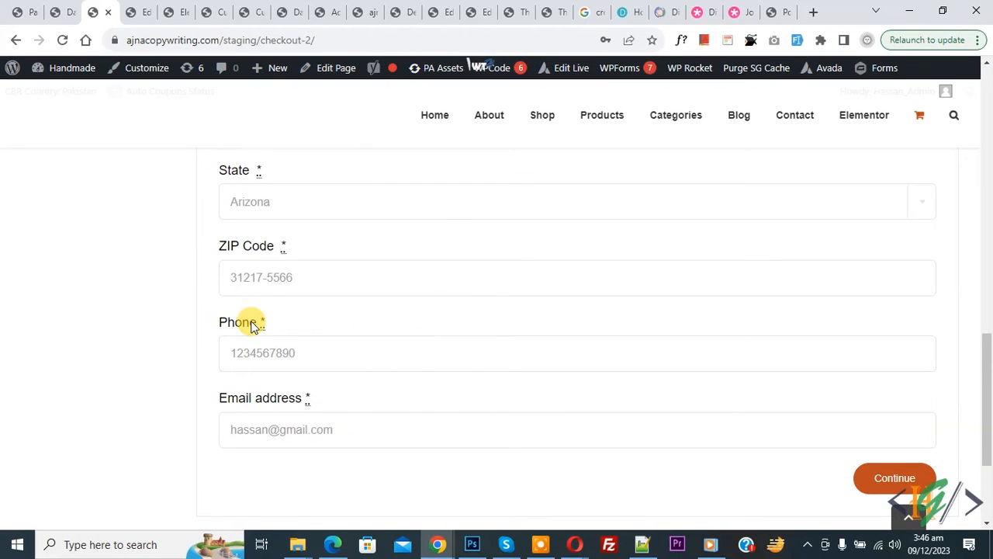
{"action": "mouse_move", "coordinate": [429, 329]}
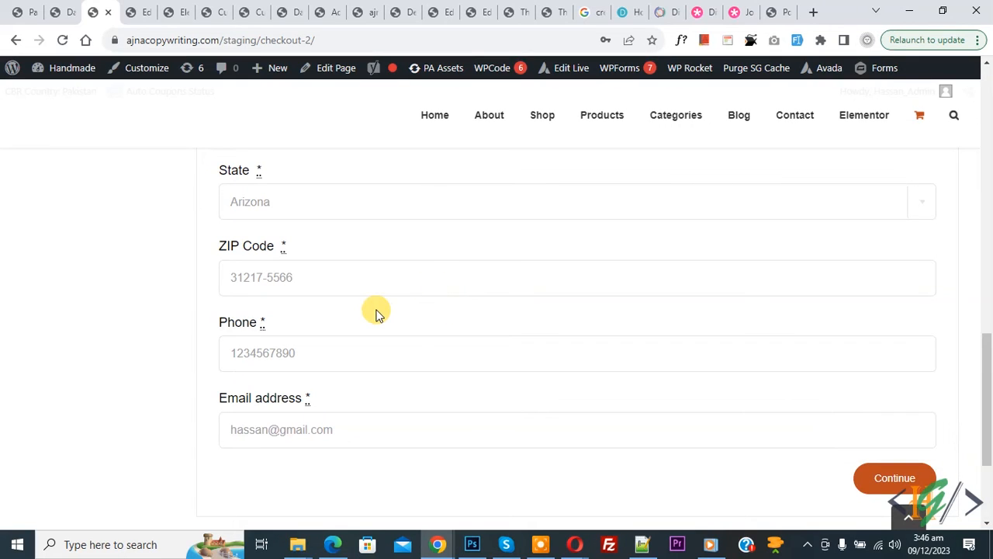
{"action": "mouse_move", "coordinate": [411, 301]}
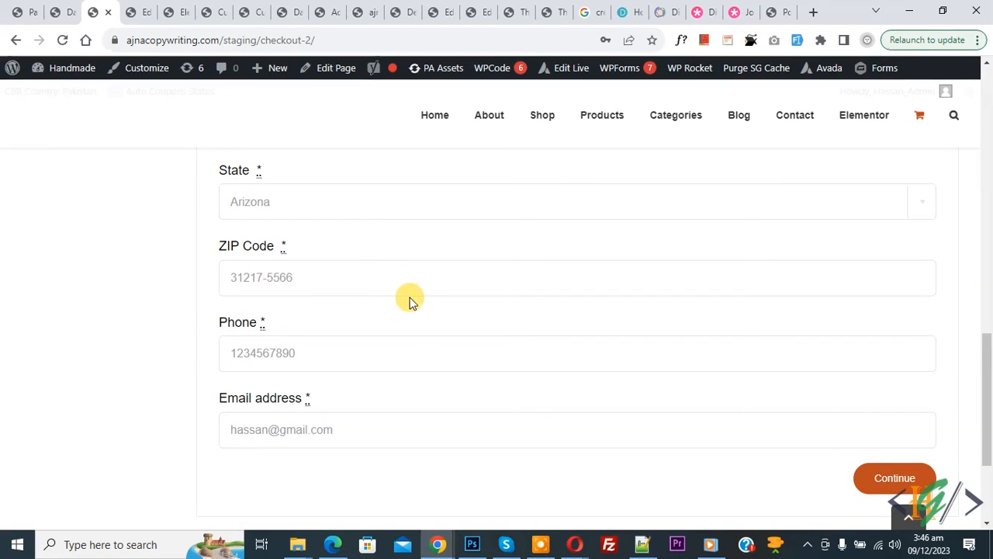
{"action": "mouse_move", "coordinate": [389, 307]}
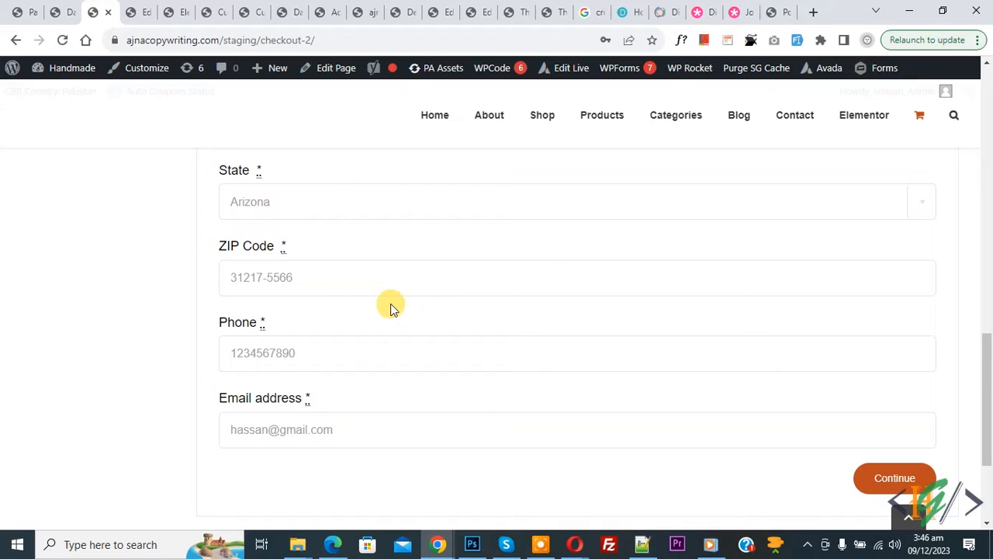
{"action": "mouse_move", "coordinate": [285, 334]}
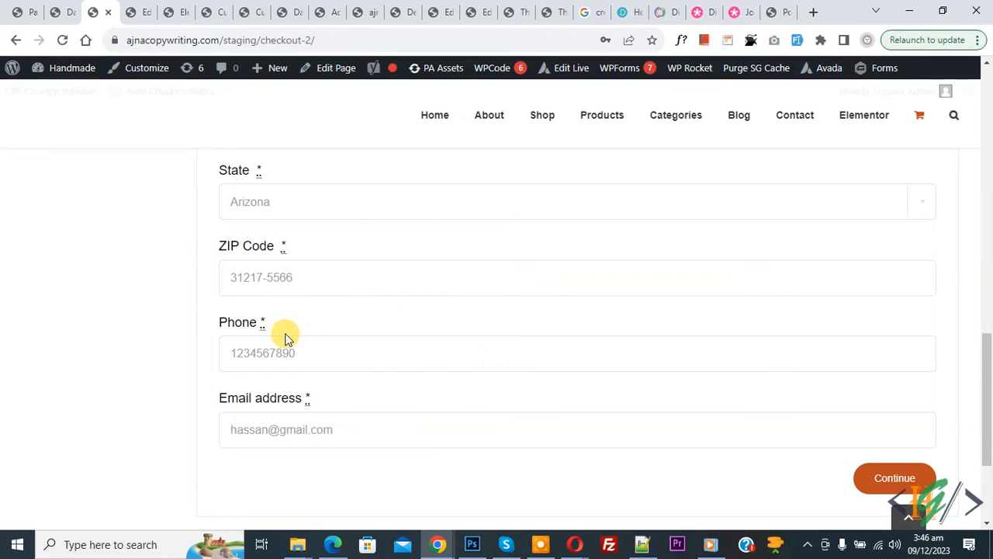
{"action": "mouse_move", "coordinate": [391, 335]}
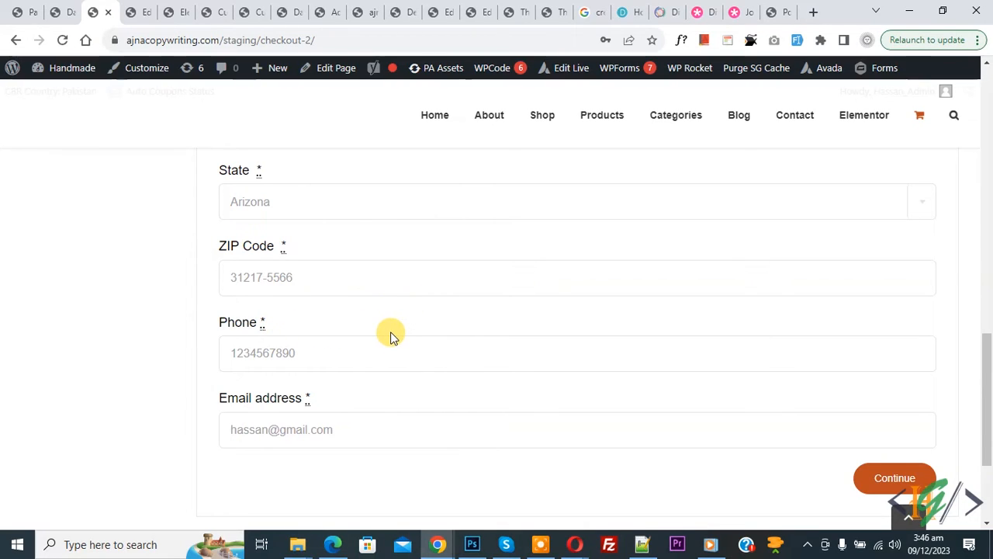
{"action": "mouse_move", "coordinate": [362, 329]}
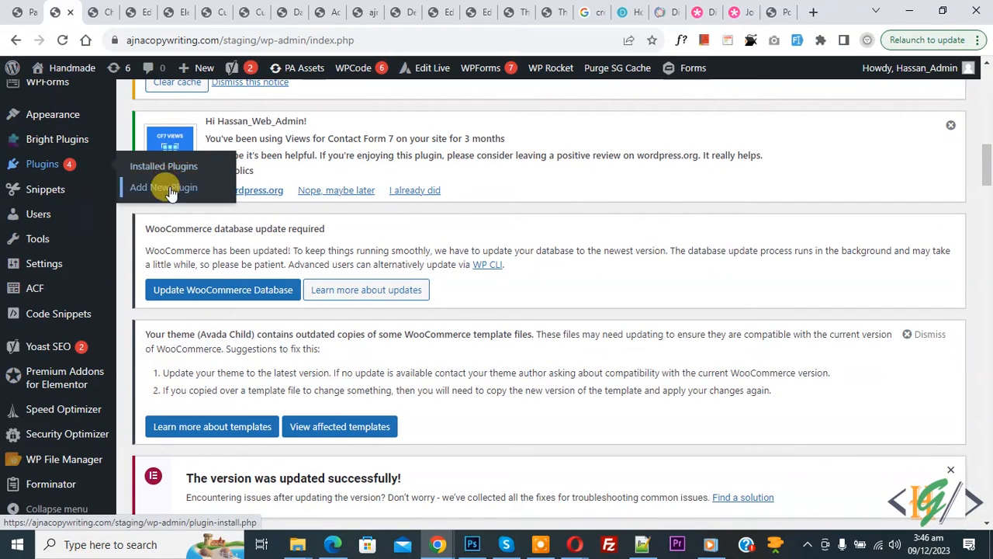
Step: Search the plugin directory for 'wpcode' and see WPCode listed as already Active
{"action": "left_click", "coordinate": [163, 186]}
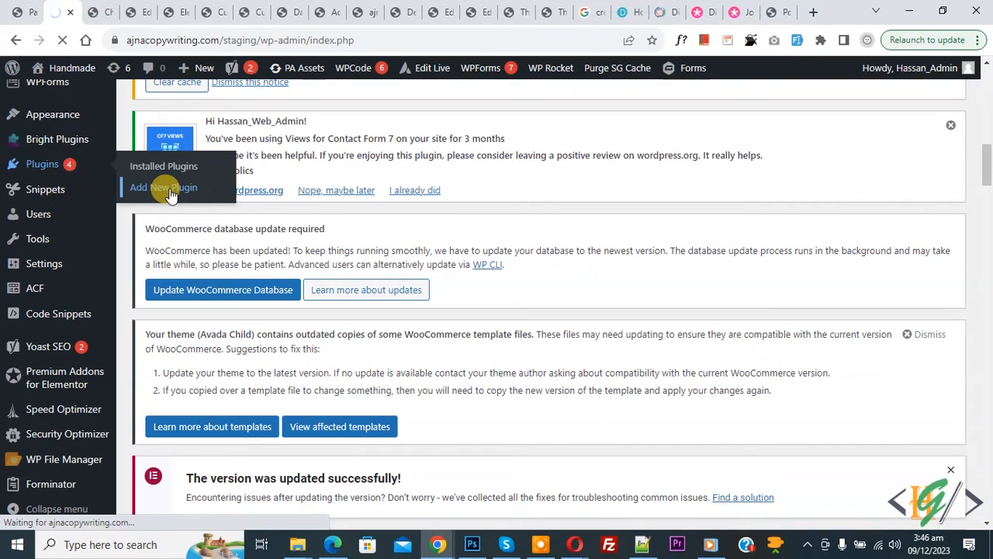
{"action": "left_click", "coordinate": [163, 186]}
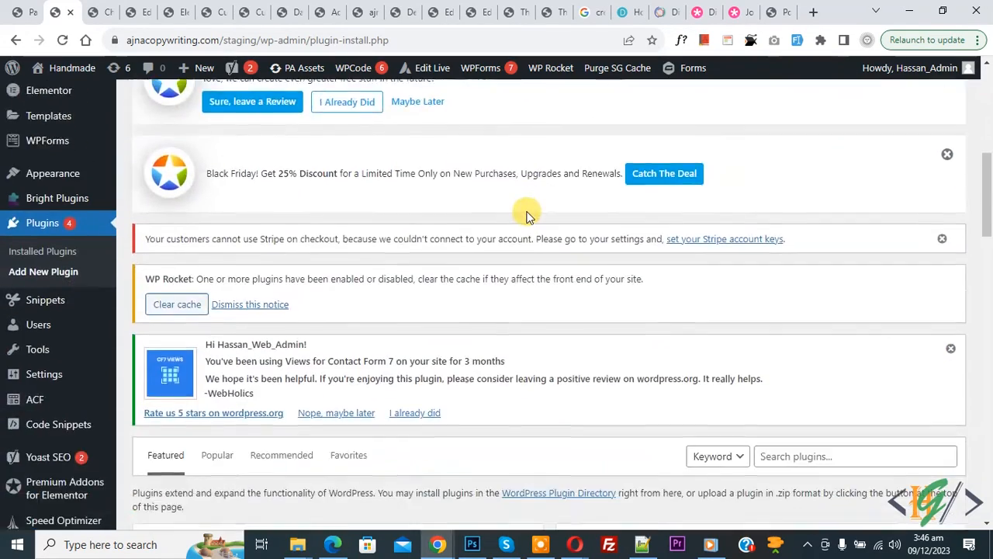
{"action": "type", "text": "w"}
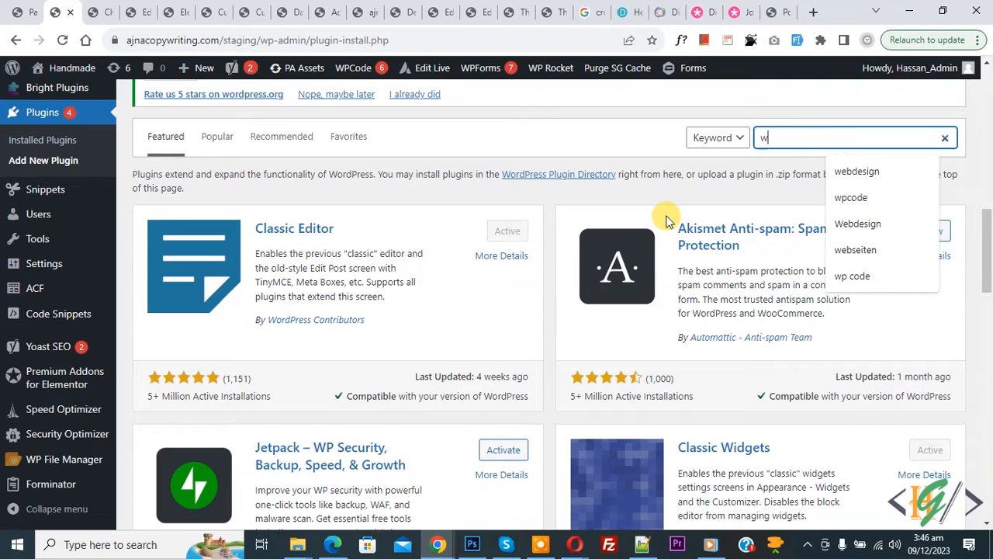
{"action": "left_click", "coordinate": [850, 197]}
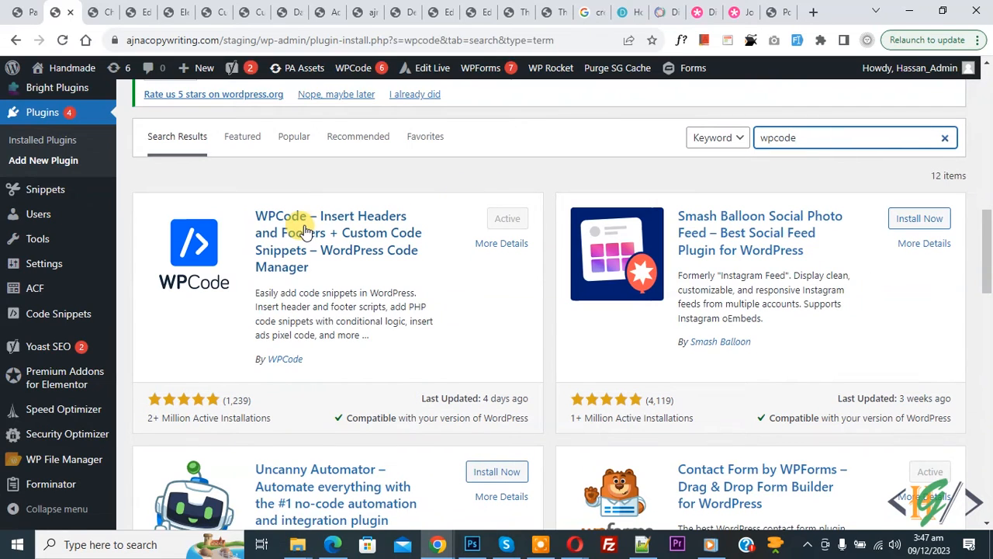
{"action": "mouse_move", "coordinate": [302, 250]}
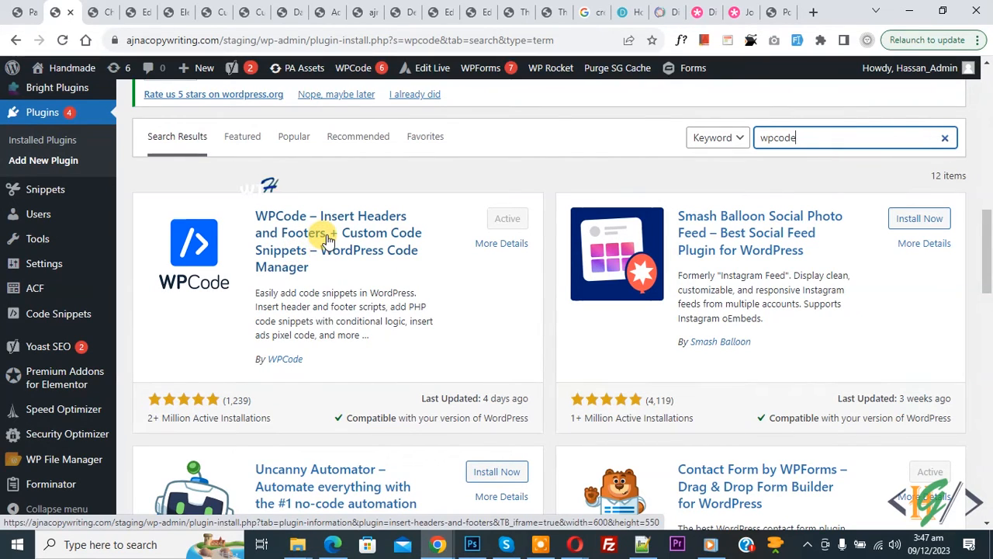
{"action": "mouse_move", "coordinate": [323, 257]}
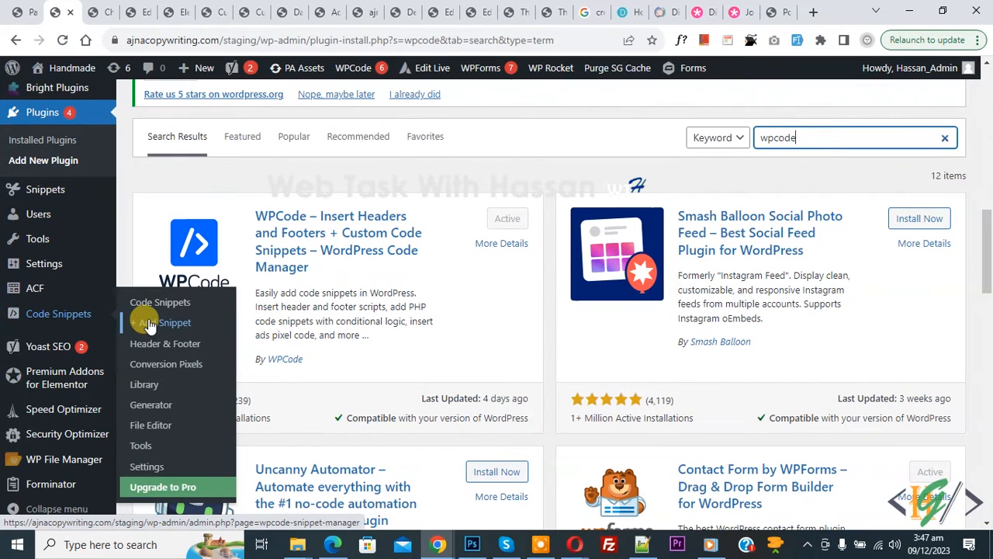
Step: Begin a blank custom snippet via Code Snippets > Add Snippet and 'Use snippet'
{"action": "left_click", "coordinate": [174, 321]}
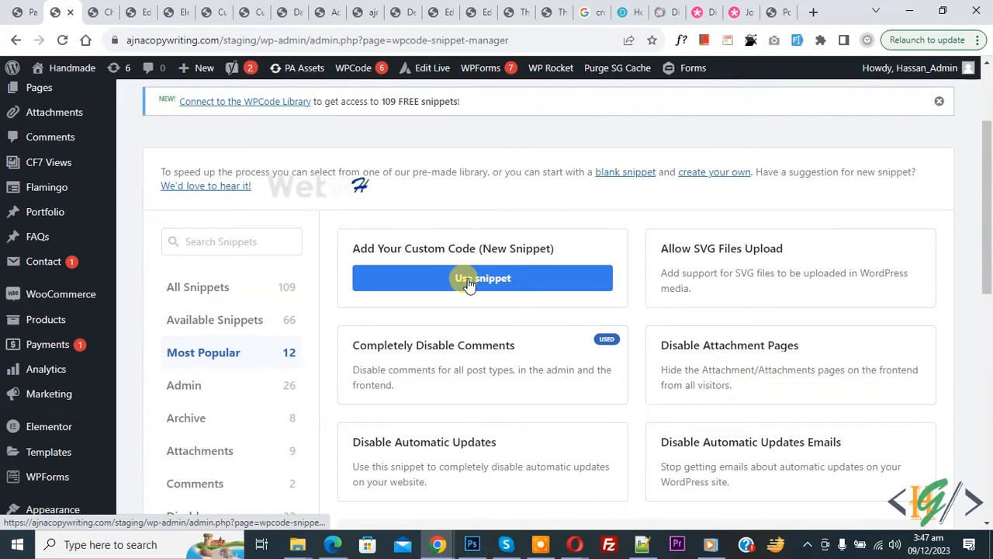
{"action": "left_click", "coordinate": [481, 277]}
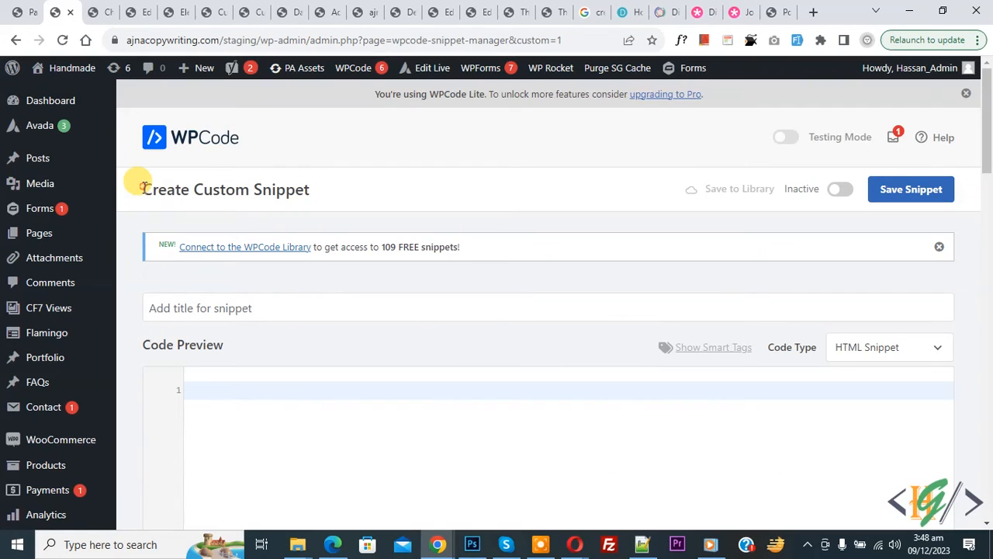
{"action": "mouse_move", "coordinate": [327, 155]}
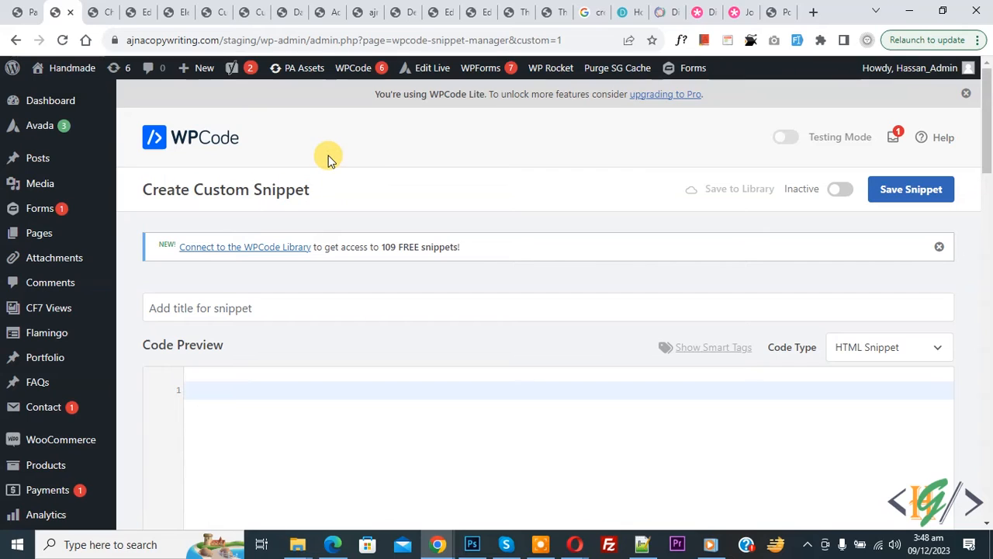
{"action": "scroll", "scroll_direction": "down", "scroll_amount": 3}
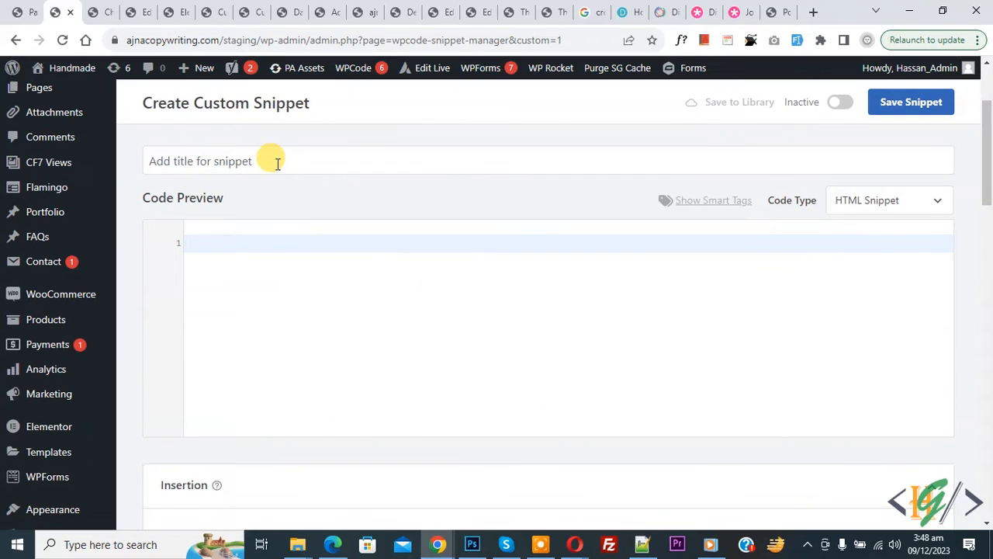
{"action": "mouse_move", "coordinate": [913, 216]}
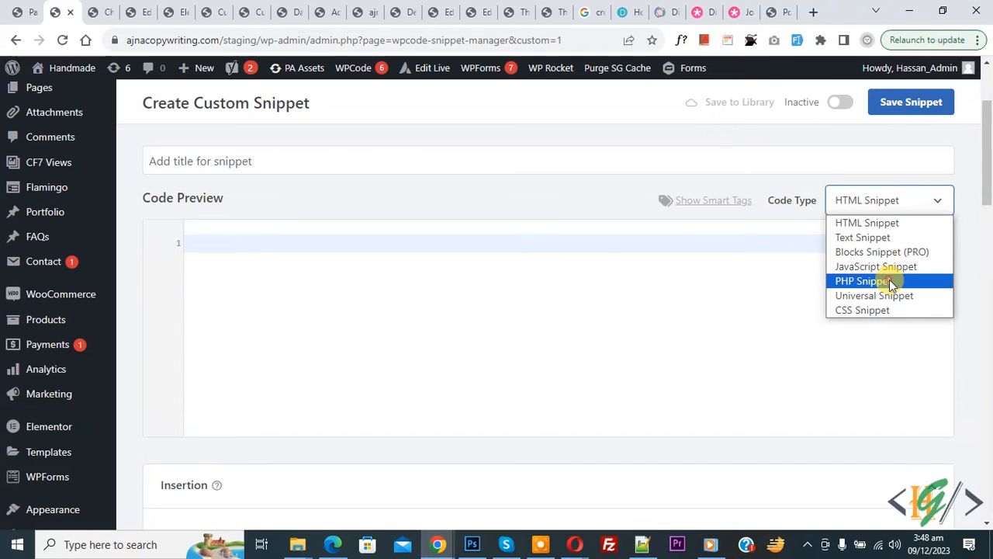
Step: Make the snippet a PHP Snippet holding the woocommerce_checkout_process 7-digit phone validation code
{"action": "left_click", "coordinate": [861, 281]}
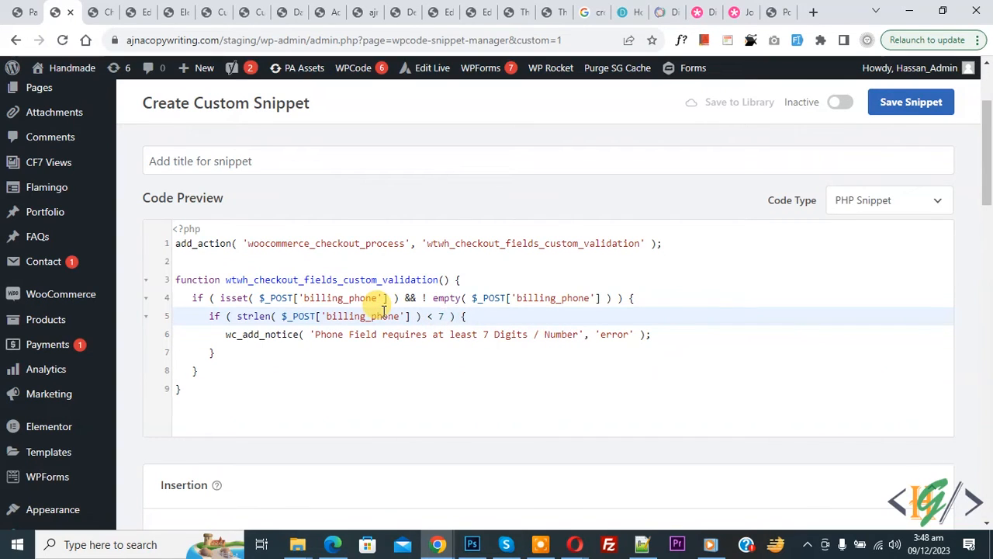
{"action": "scroll", "scroll_direction": "down", "scroll_amount": 3}
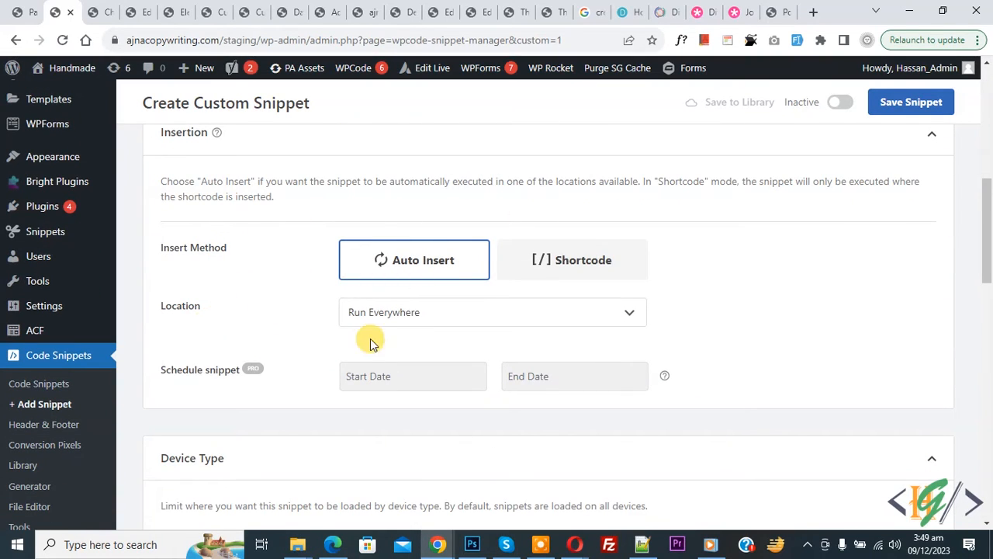
Step: Save the phone-validation snippet as Active with Auto Insert, Run Everywhere
{"action": "left_click", "coordinate": [839, 102]}
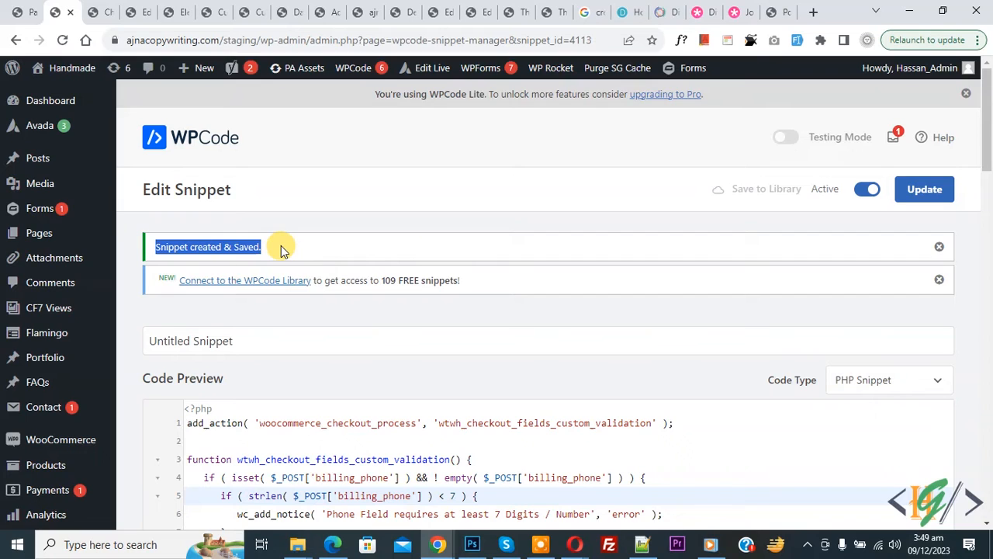
Step: Reload checkout, give the Phone field 1234 and continue to Additional Information
{"action": "left_click", "coordinate": [99, 12]}
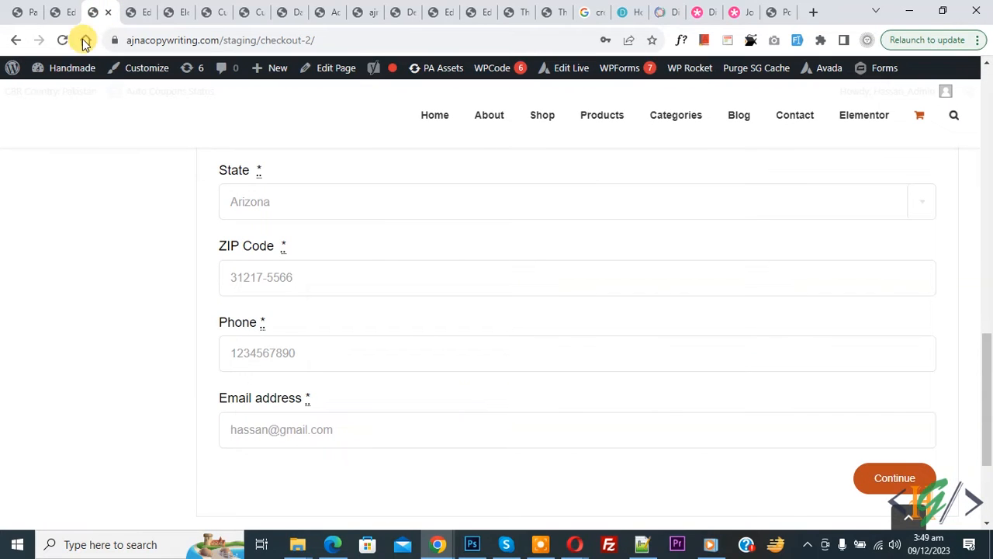
{"action": "scroll", "scroll_direction": "up", "scroll_amount": 3}
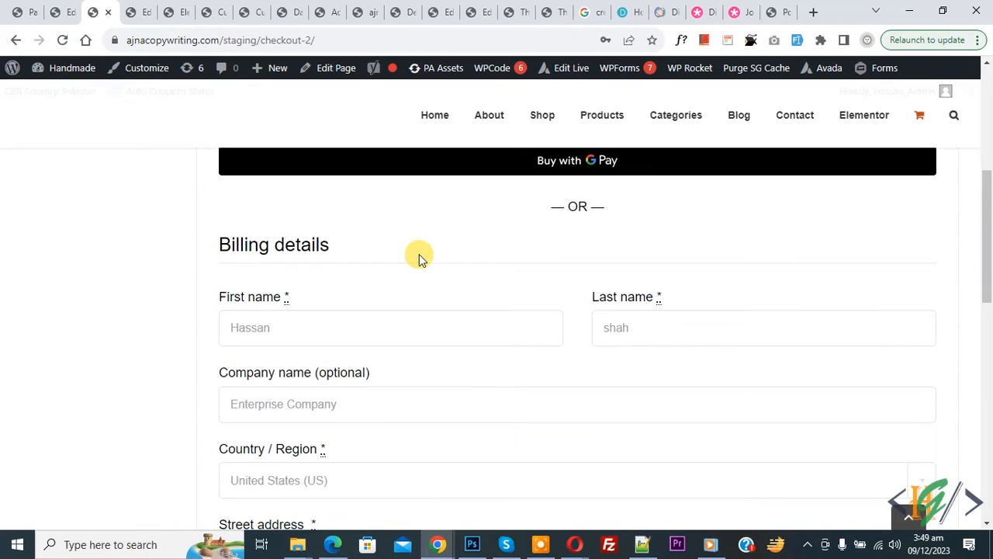
{"action": "scroll", "scroll_direction": "down", "scroll_amount": 3}
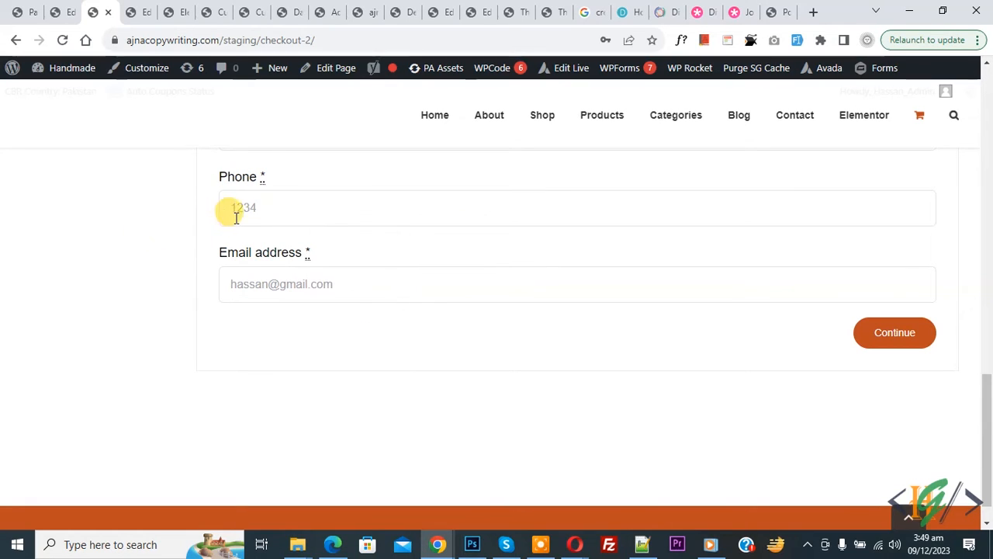
{"action": "left_click", "coordinate": [894, 332]}
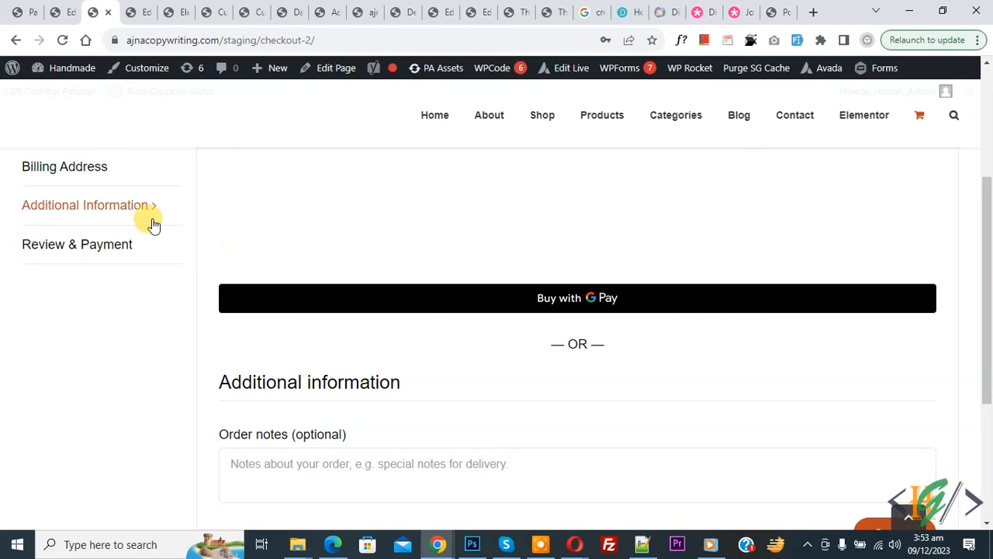
Step: Accept the terms and conditions and place the order with the four-digit phone
{"action": "scroll", "scroll_direction": "down", "scroll_amount": 3}
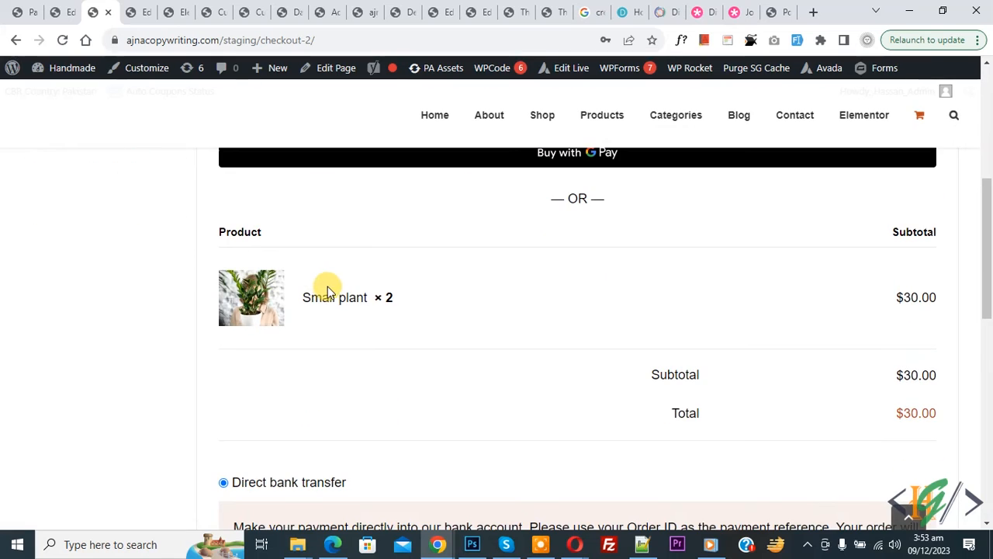
{"action": "scroll", "scroll_direction": "down", "scroll_amount": 3}
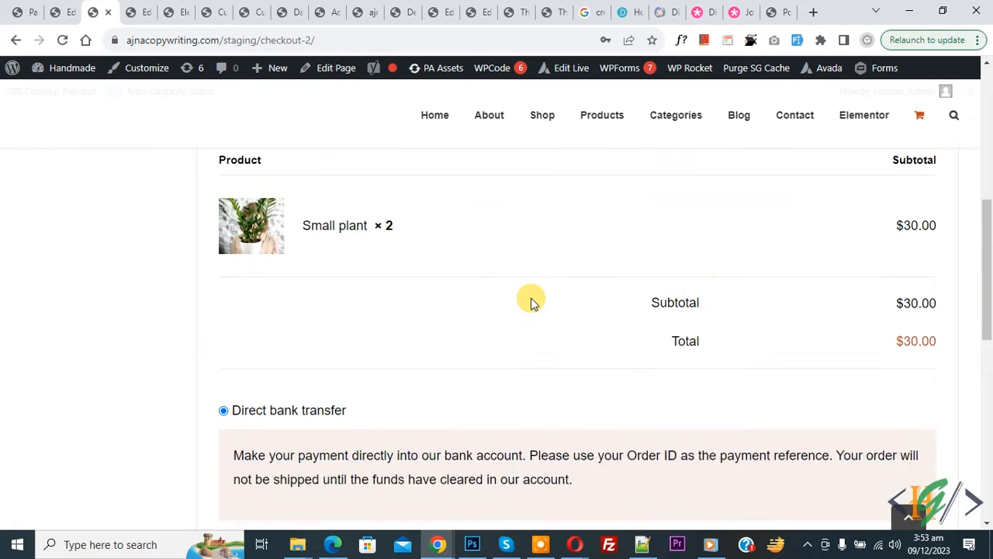
{"action": "scroll", "scroll_direction": "down", "scroll_amount": 3}
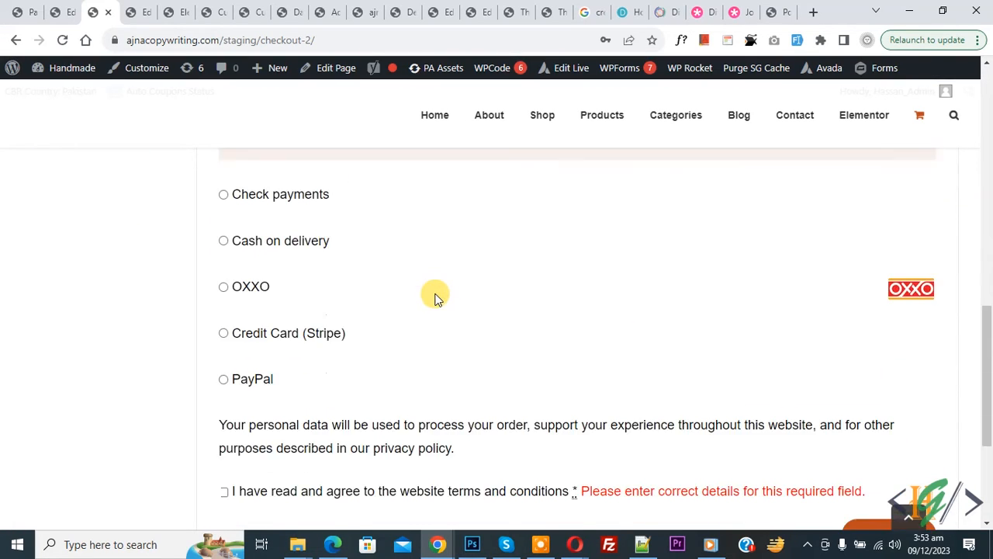
{"action": "scroll", "scroll_direction": "down", "scroll_amount": 3}
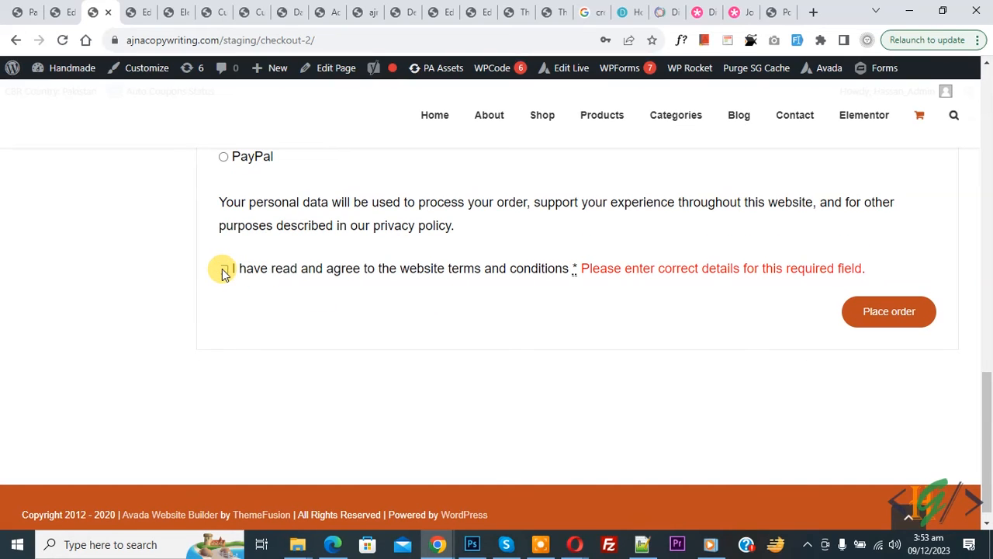
{"action": "left_click", "coordinate": [223, 267]}
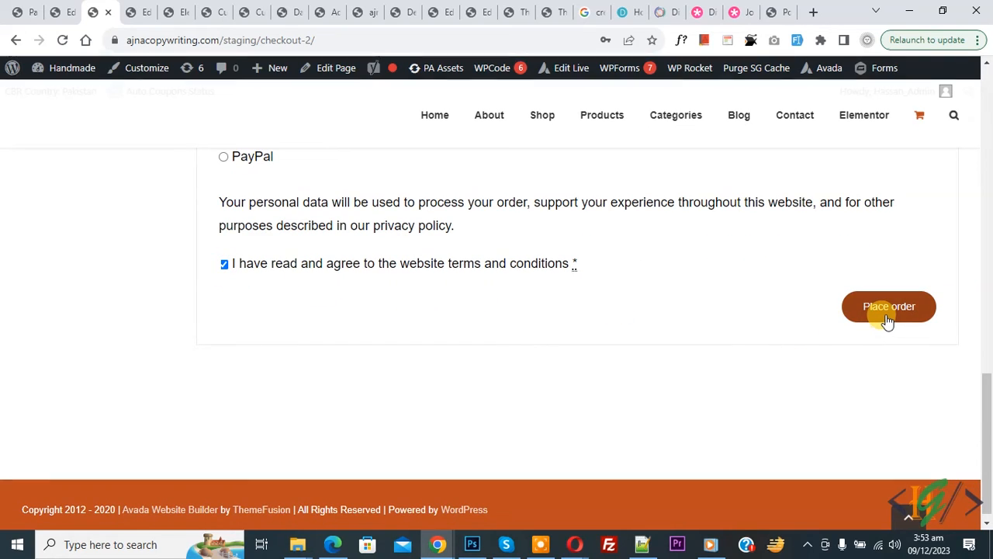
{"action": "left_click", "coordinate": [888, 306]}
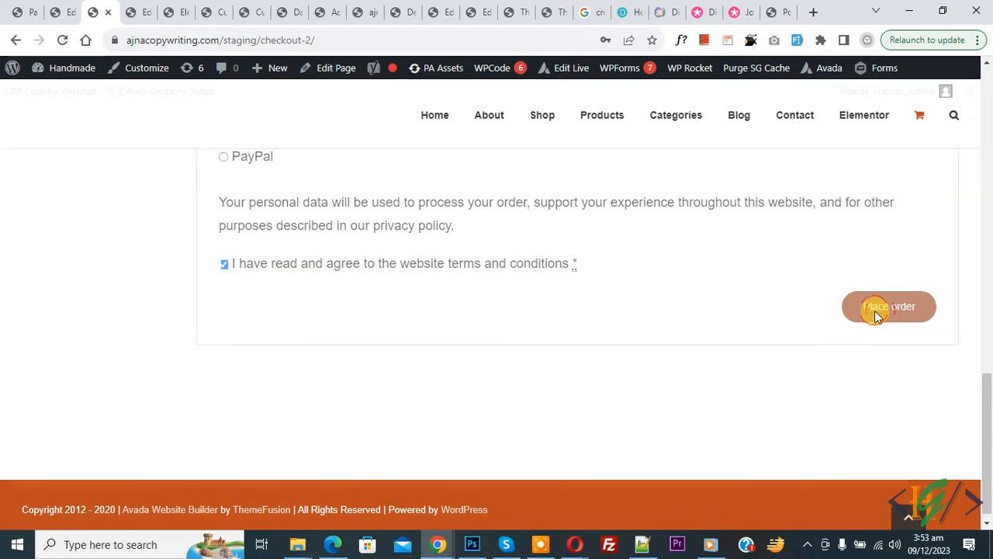
{"action": "mouse_move", "coordinate": [495, 264]}
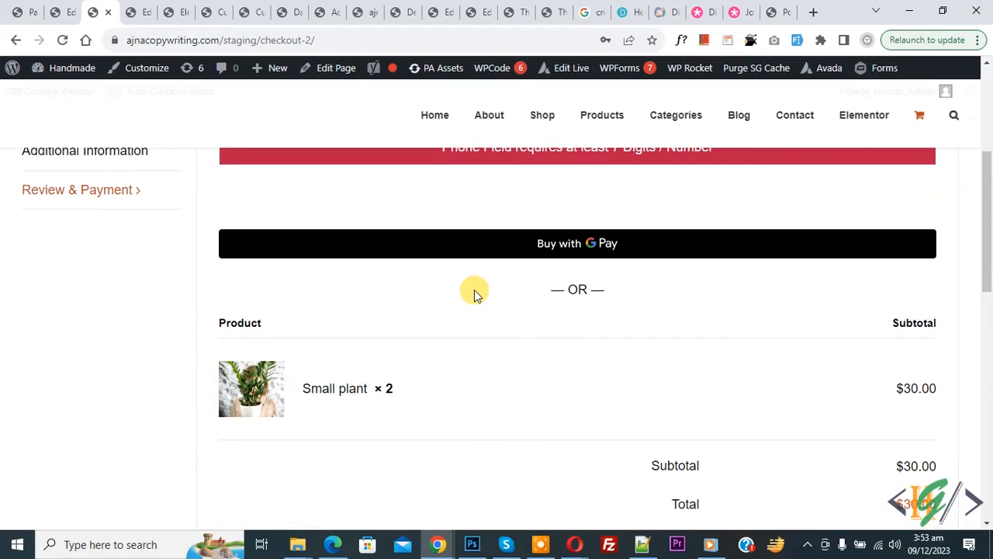
Step: See the 'Phone Field requires at least 7 Digits' error on resubmitting, then return to Billing Address
{"action": "scroll", "scroll_direction": "up", "scroll_amount": 3}
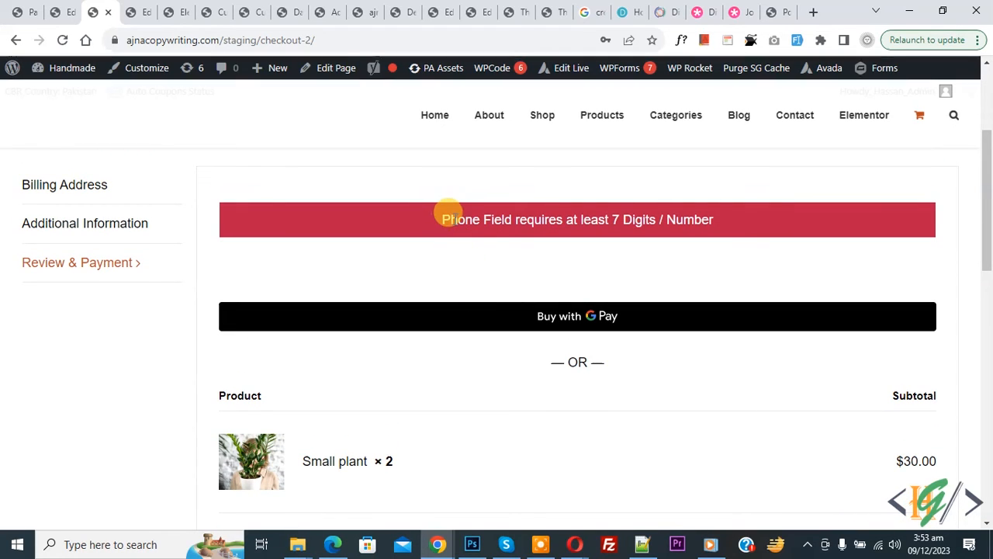
{"action": "mouse_move", "coordinate": [634, 220]}
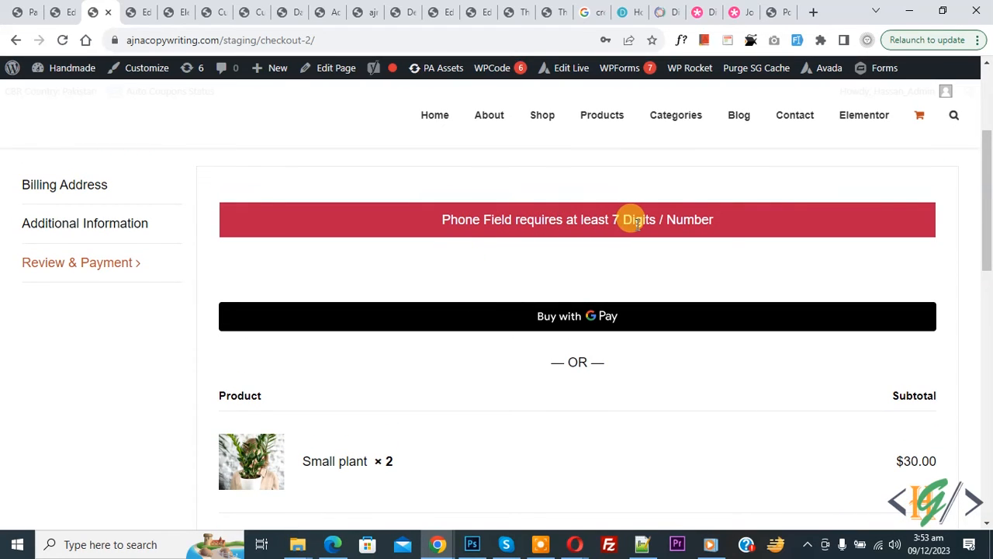
{"action": "scroll", "scroll_direction": "down", "scroll_amount": 3}
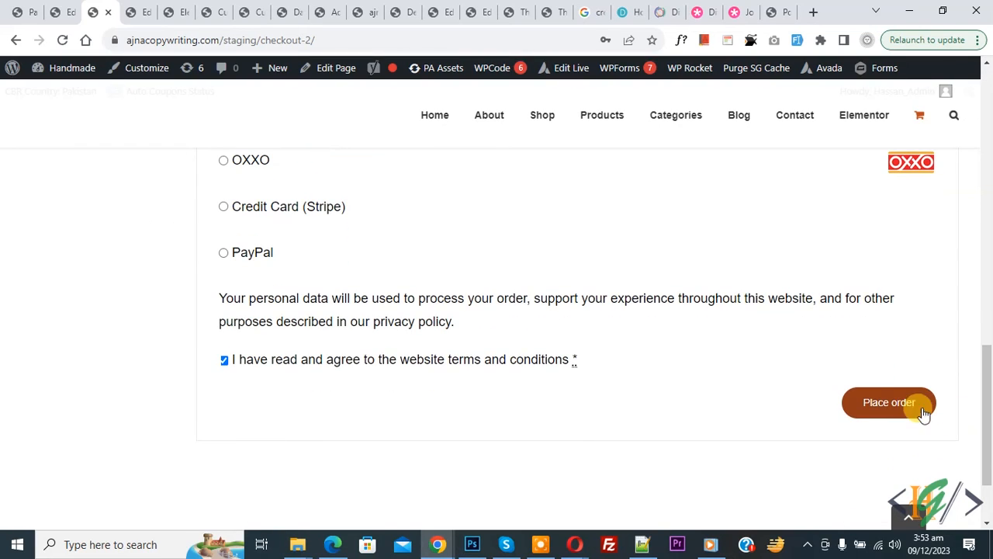
{"action": "left_click", "coordinate": [889, 402]}
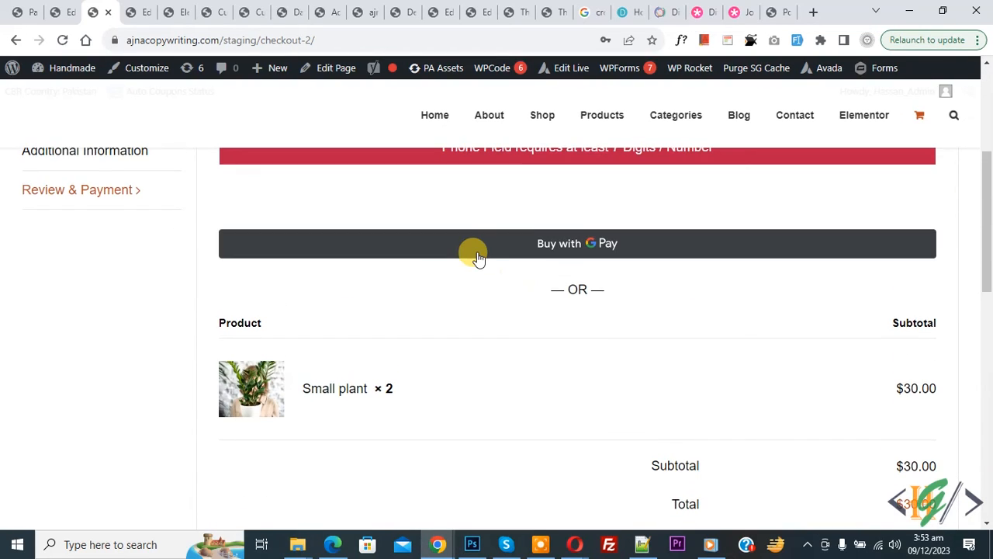
{"action": "scroll", "scroll_direction": "up", "scroll_amount": 3}
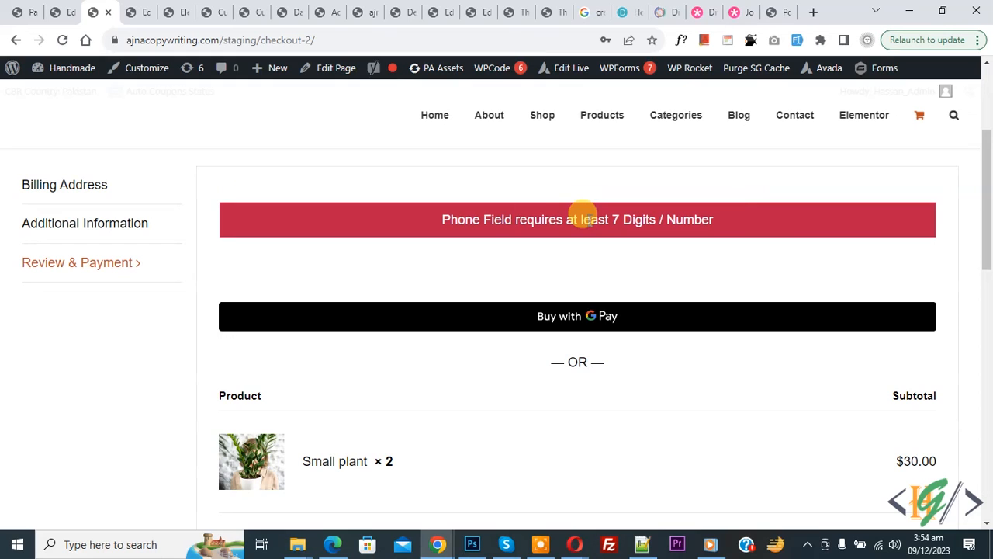
{"action": "left_click", "coordinate": [65, 185]}
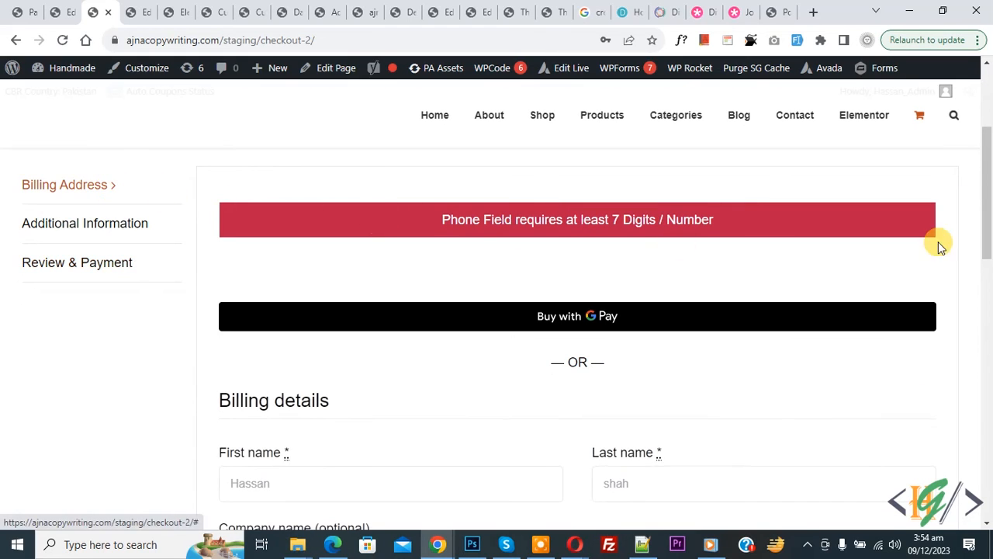
{"action": "scroll", "scroll_direction": "down", "scroll_amount": 3}
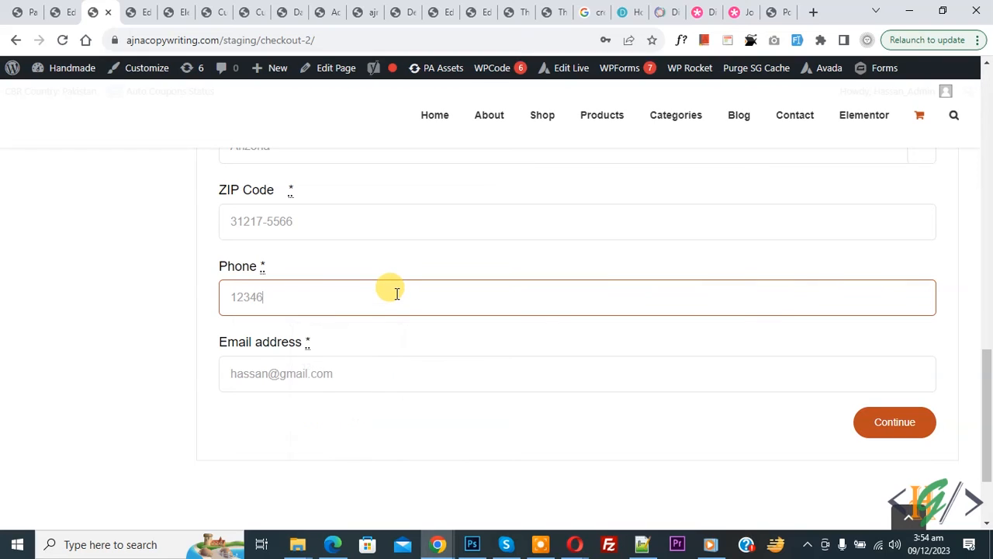
{"action": "type", "text": "7890"}
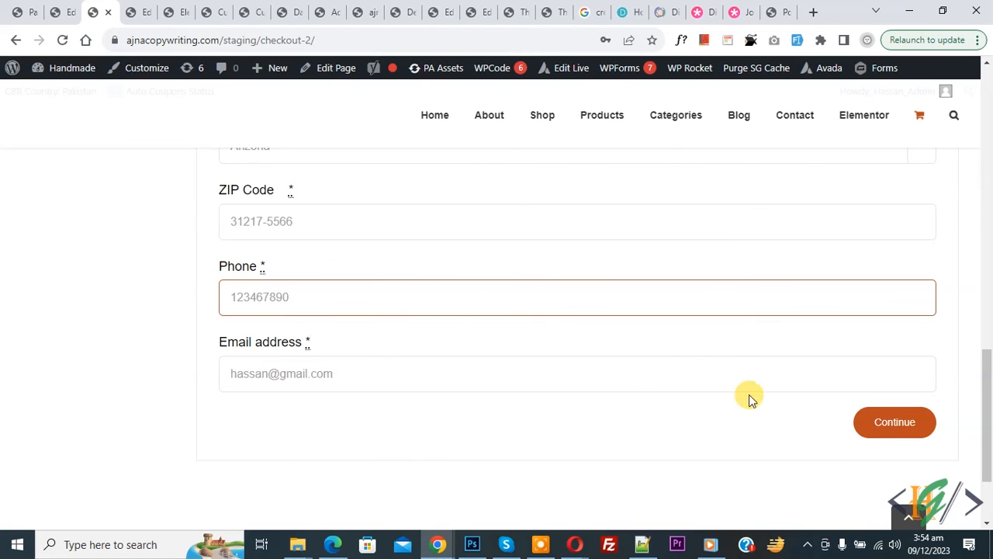
{"action": "left_click", "coordinate": [894, 422]}
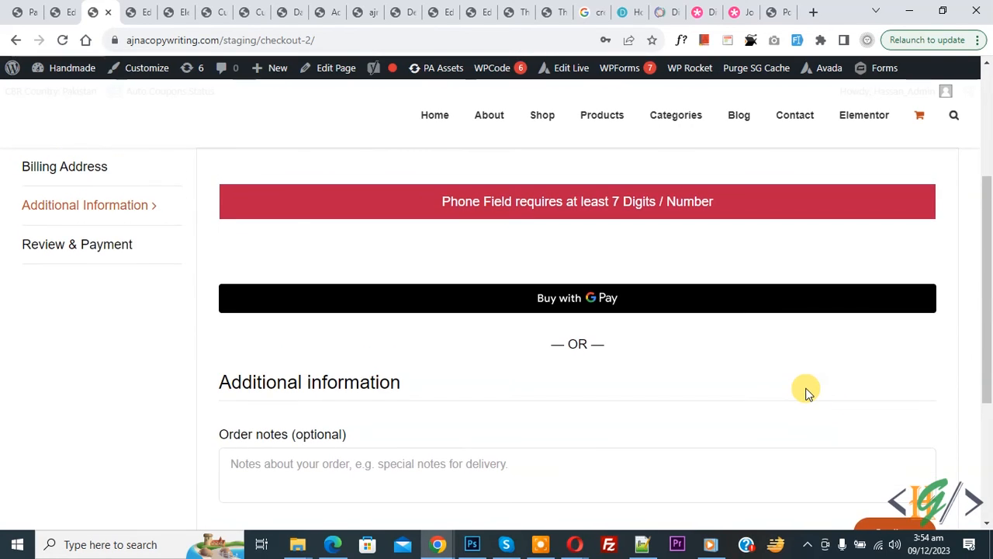
{"action": "scroll", "scroll_direction": "down", "scroll_amount": 3}
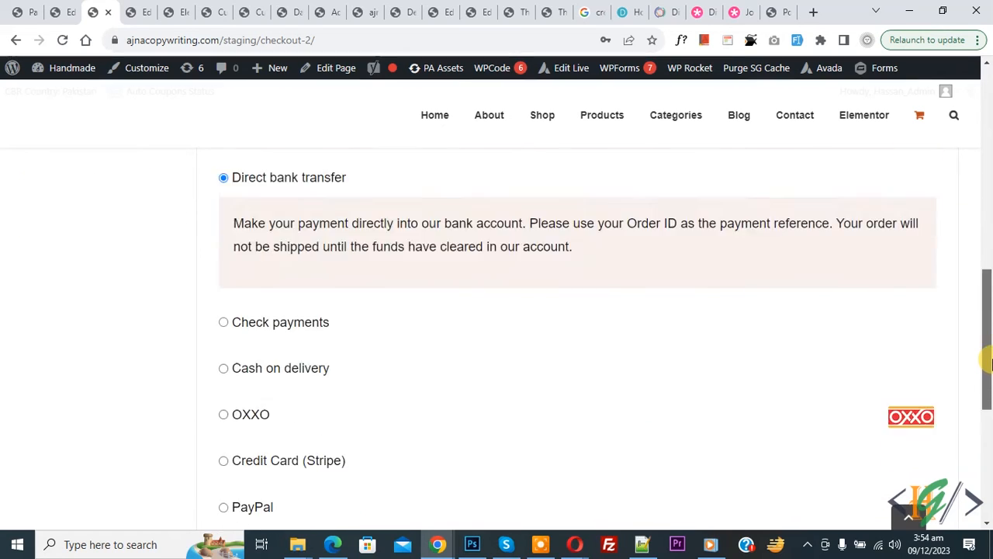
{"action": "scroll", "scroll_direction": "down", "scroll_amount": 3}
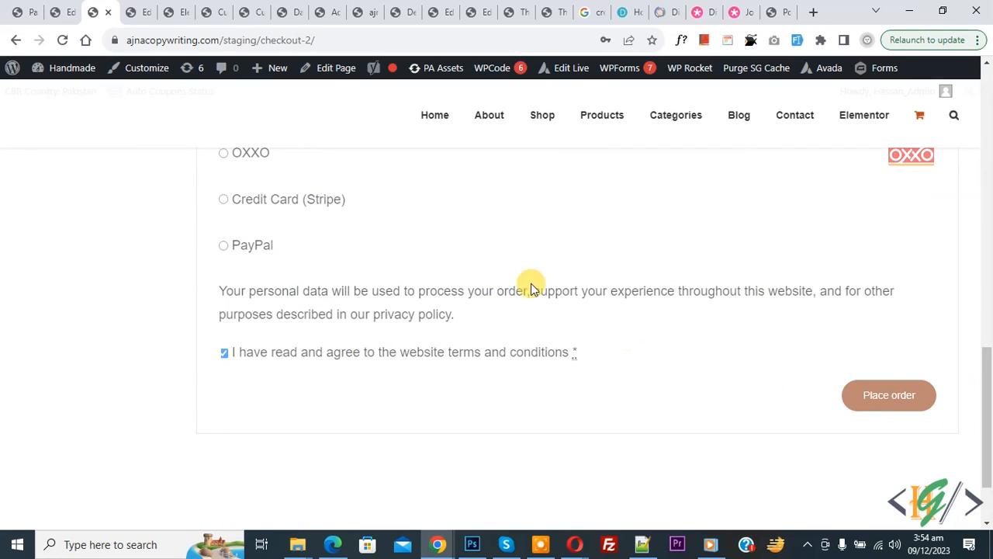
{"action": "left_click", "coordinate": [887, 396]}
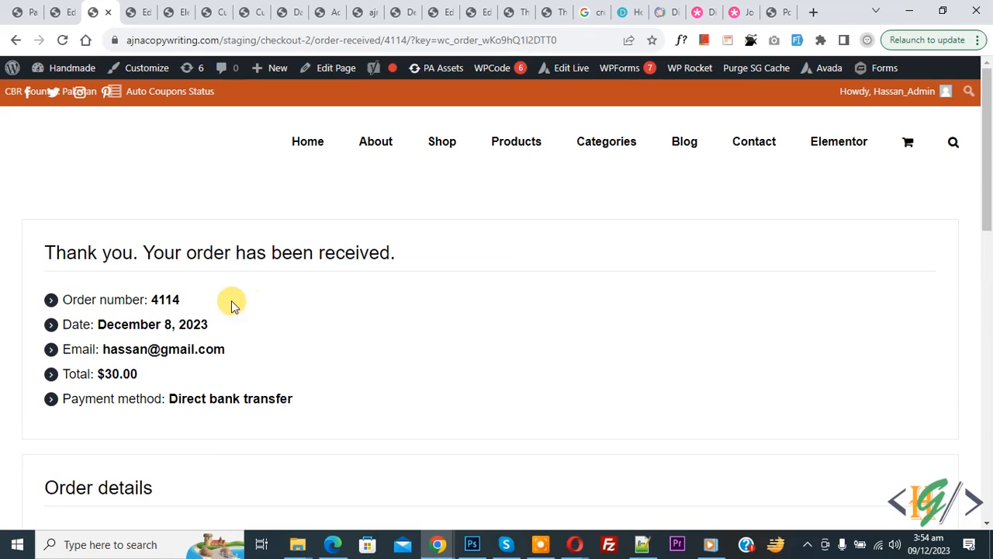
{"action": "mouse_move", "coordinate": [346, 303]}
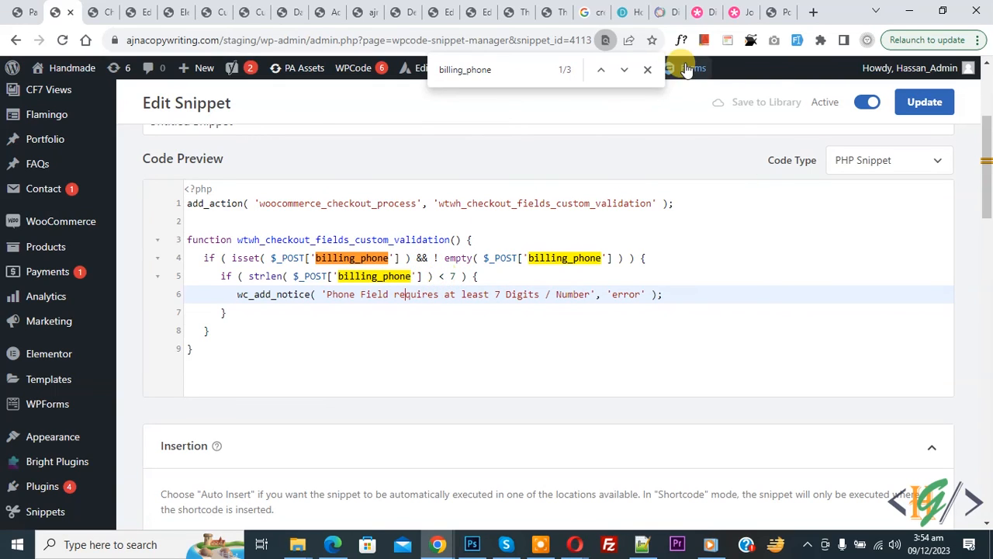
Step: Locate billing_phone in the snippet code on the Edit Snippet page and dismiss the find bar
{"action": "left_click", "coordinate": [647, 69]}
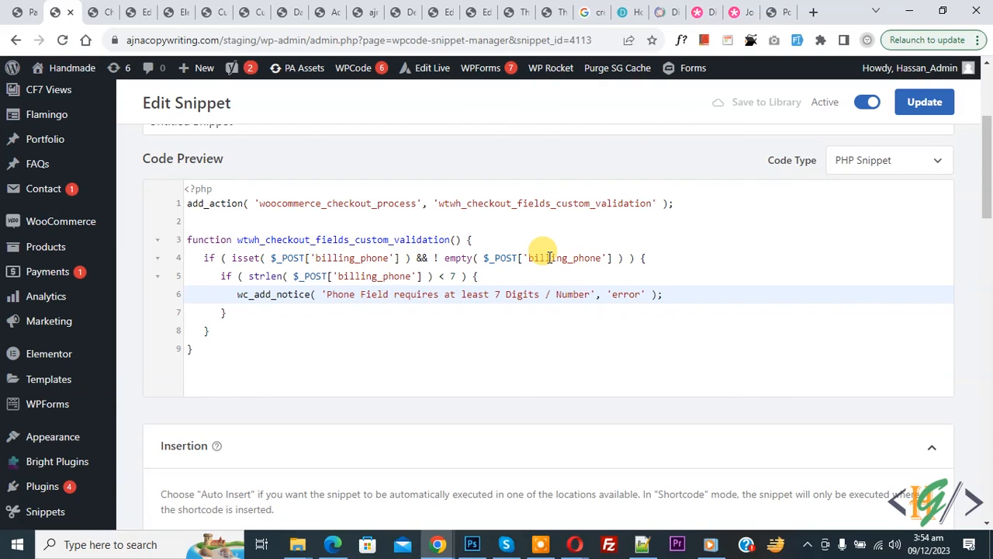